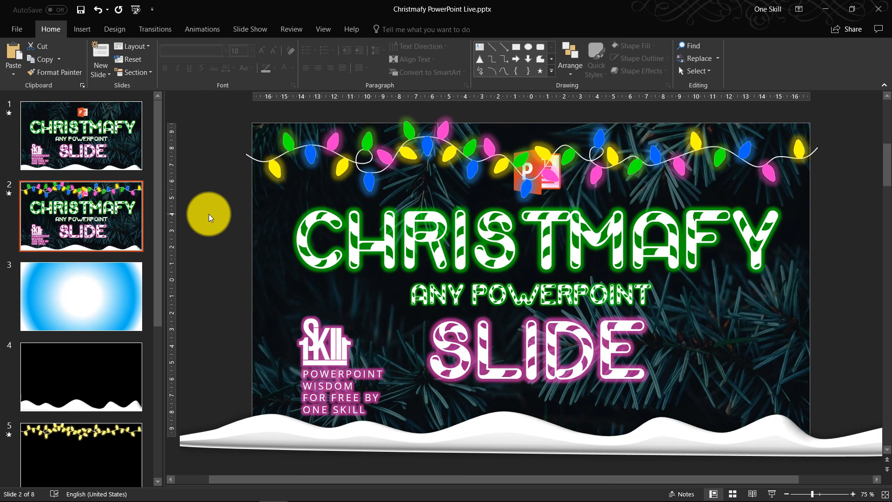
mouse_move(142, 276)
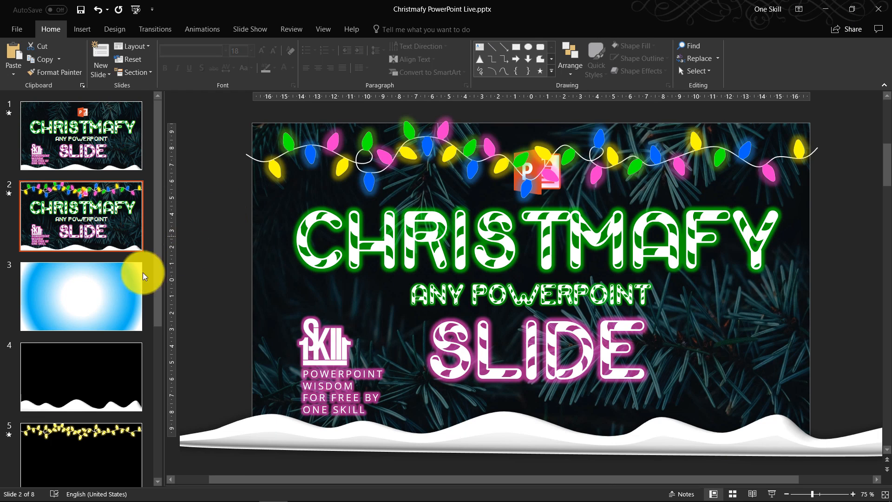
- Preview the prepared snow drift, yellow bulbs, colourful bulbs and snowflakes slides
click(81, 296)
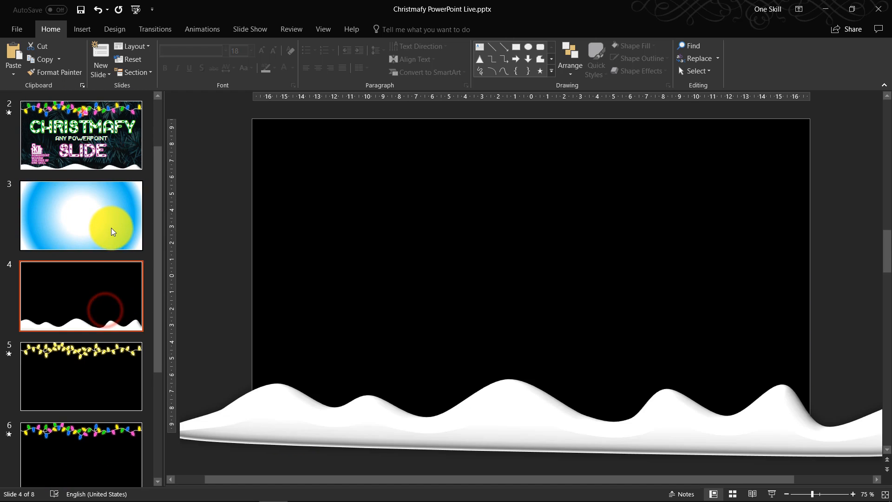
click(81, 216)
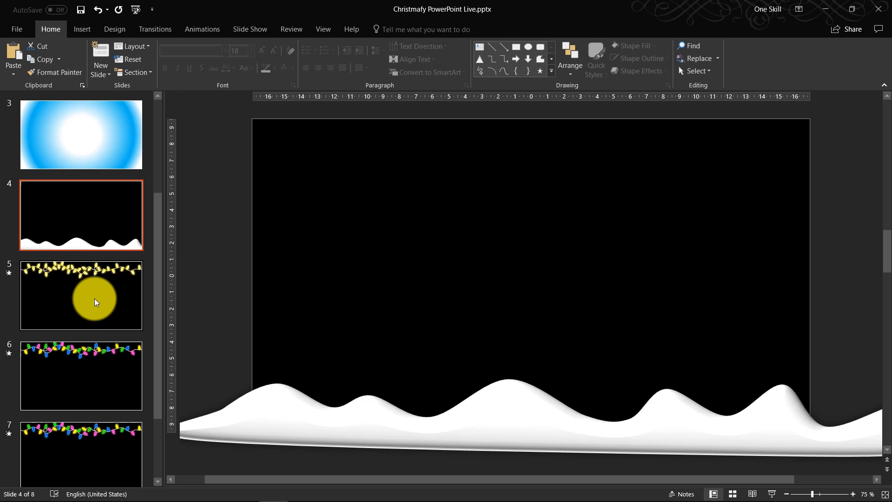
click(81, 295)
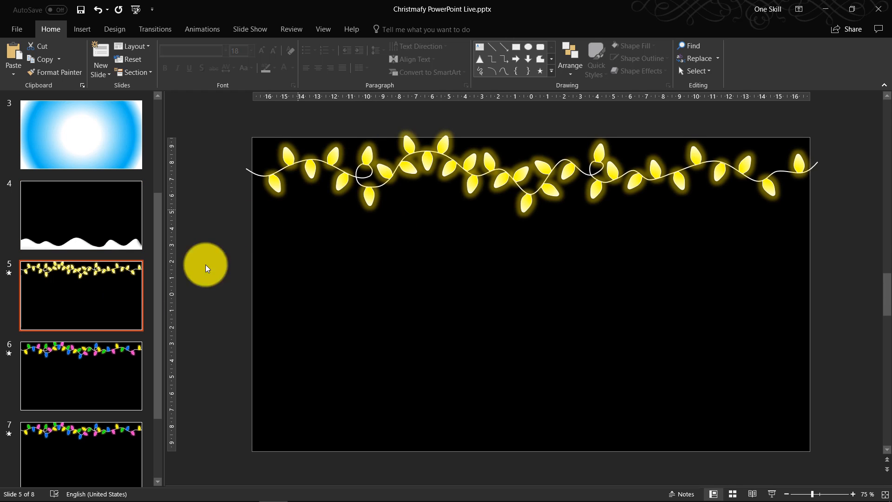
click(81, 376)
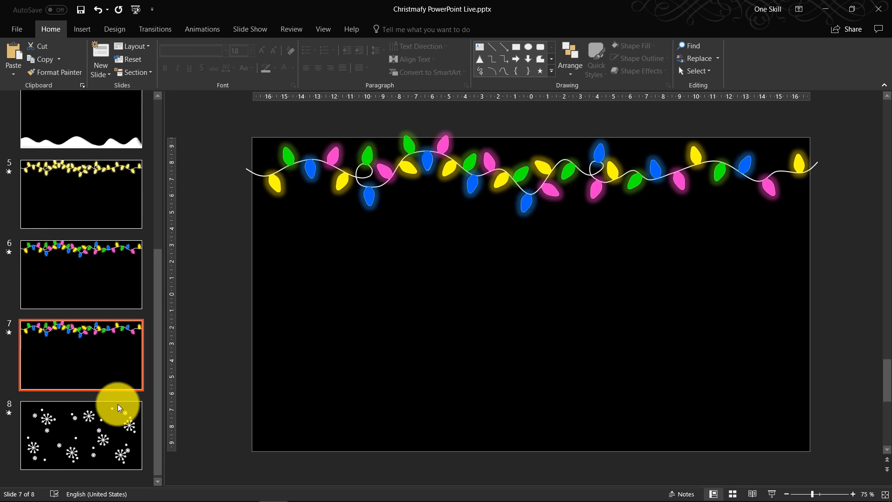
click(81, 435)
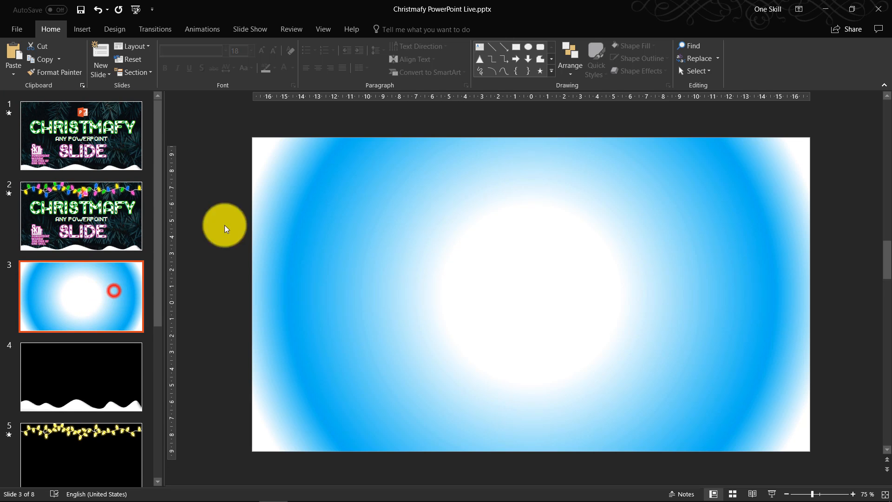
mouse_move(104, 358)
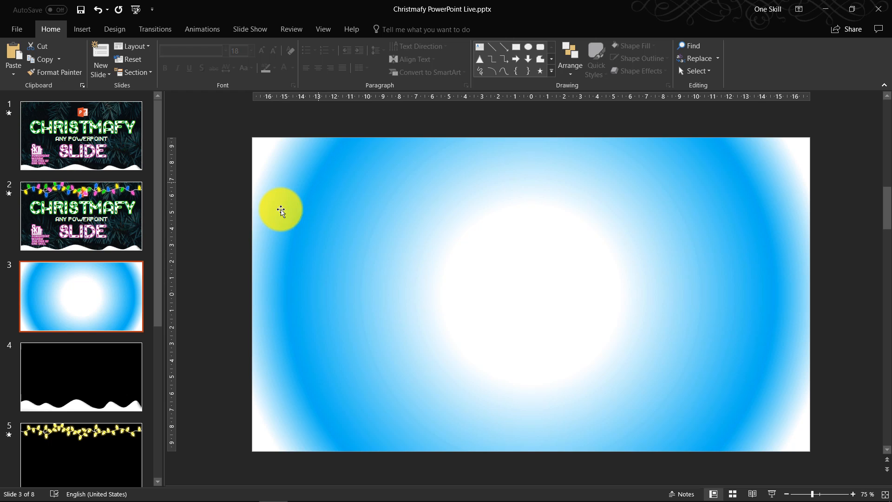
scroll(down, 3)
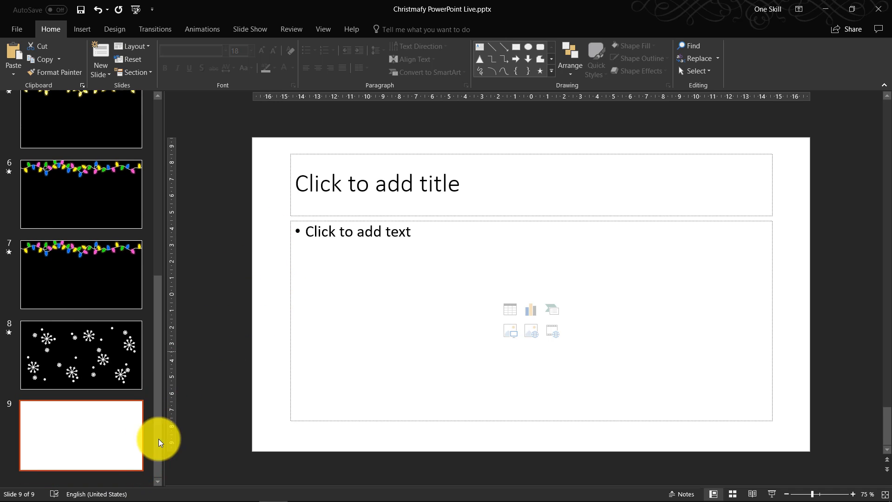
- Change the new ninth slide to the Blank layout
right_click(82, 436)
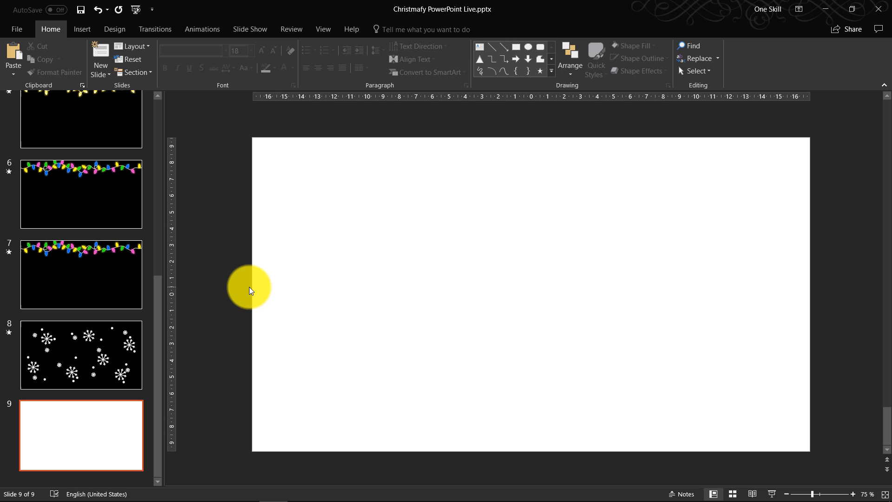
mouse_move(360, 210)
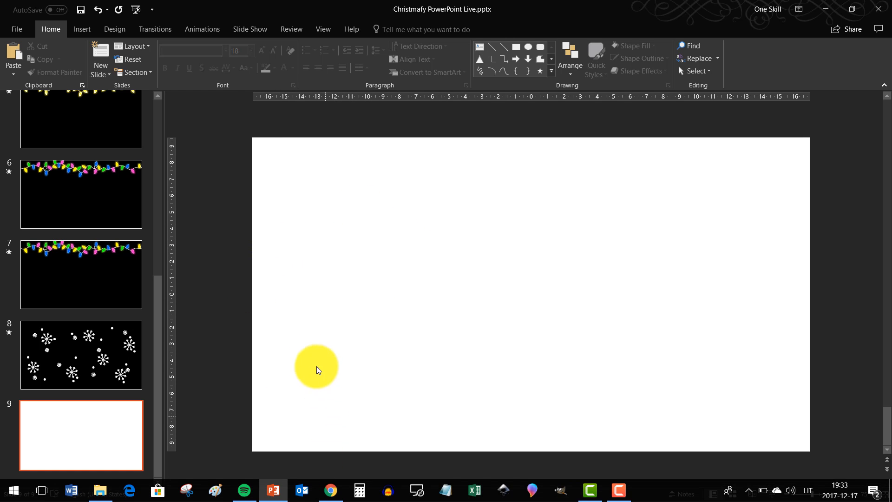
key(alt+tab)
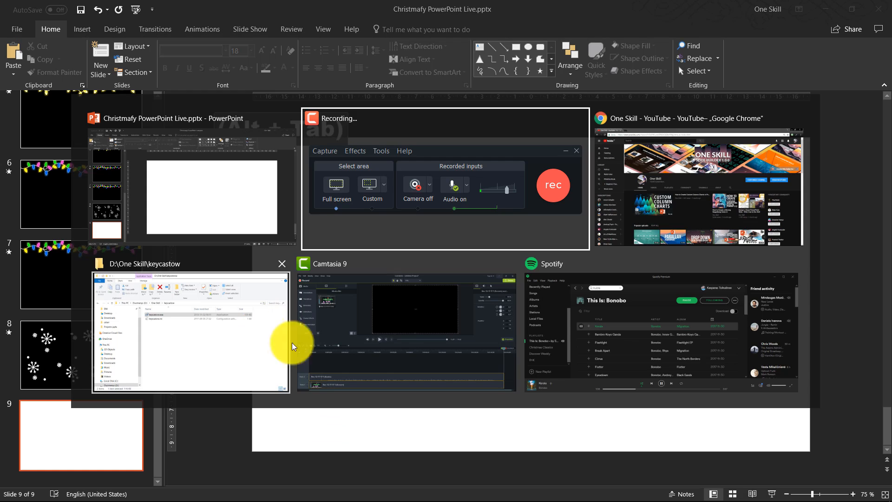
- Open the YouTube Home feed in Chrome, then return to PowerPoint
click(696, 182)
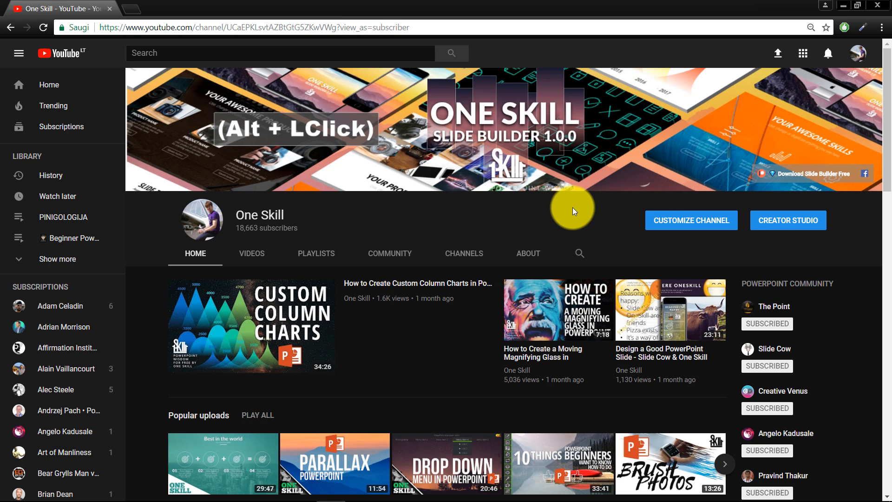
mouse_move(139, 119)
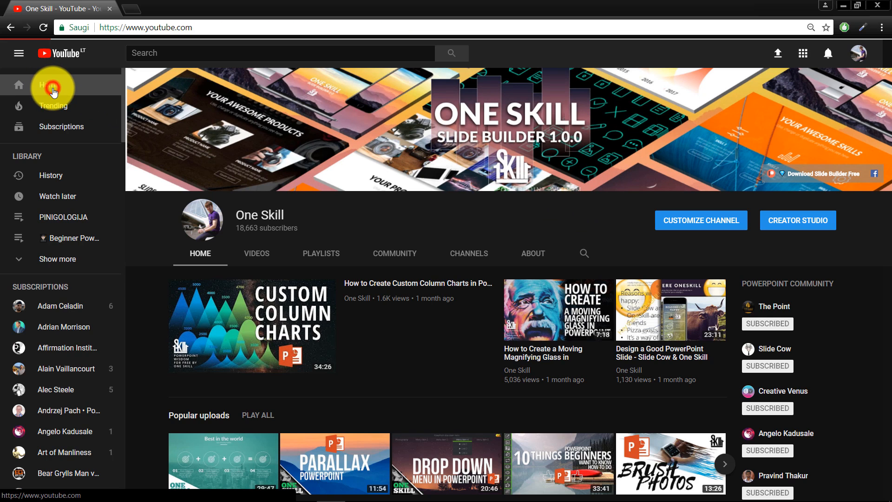
click(53, 84)
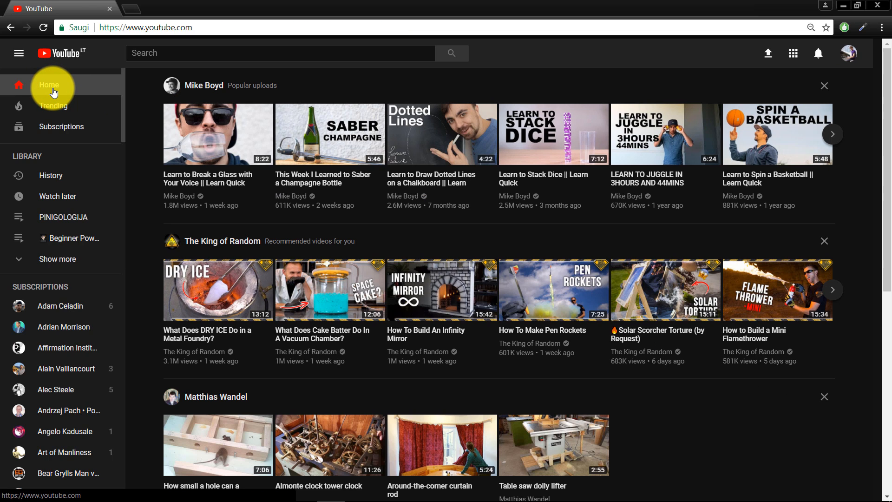
mouse_move(140, 131)
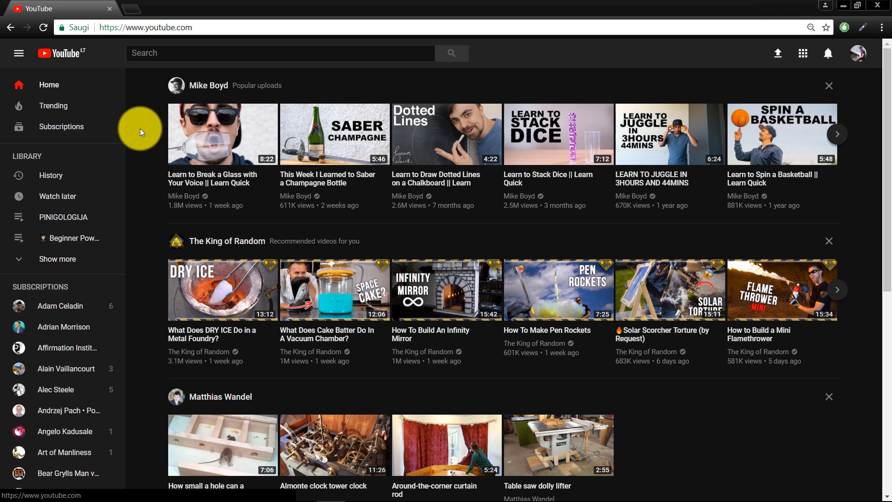
key(alt+tab)
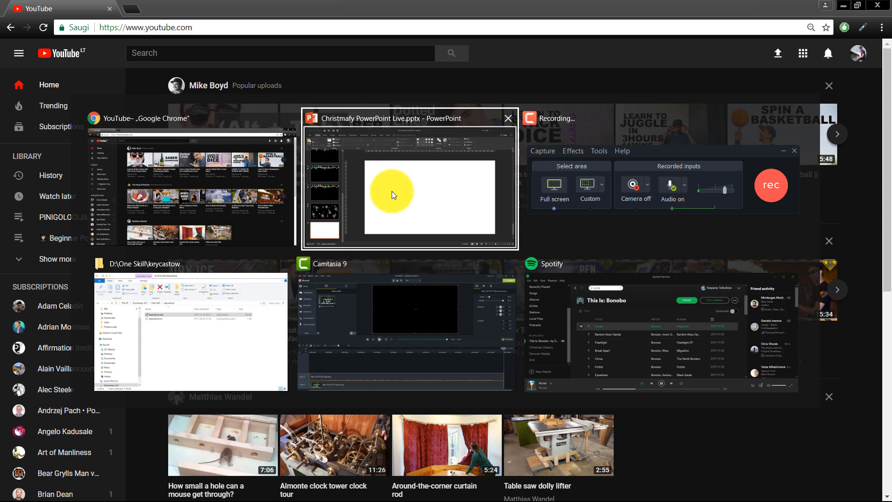
click(408, 182)
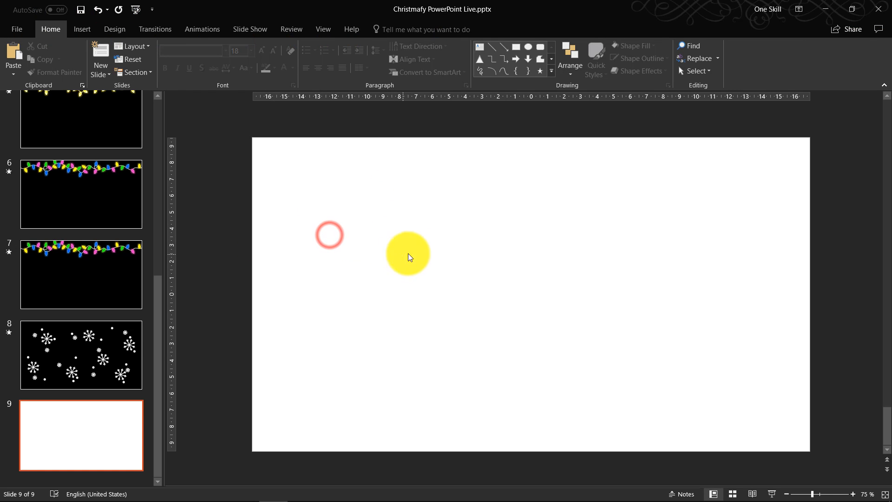
- Paste the YouTube homepage screenshot onto slide 9
key(ctrl+v)
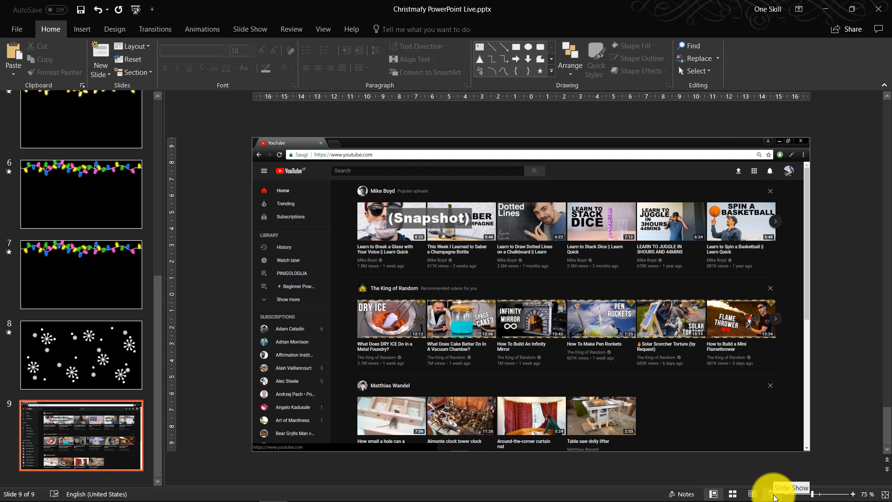
mouse_move(92, 234)
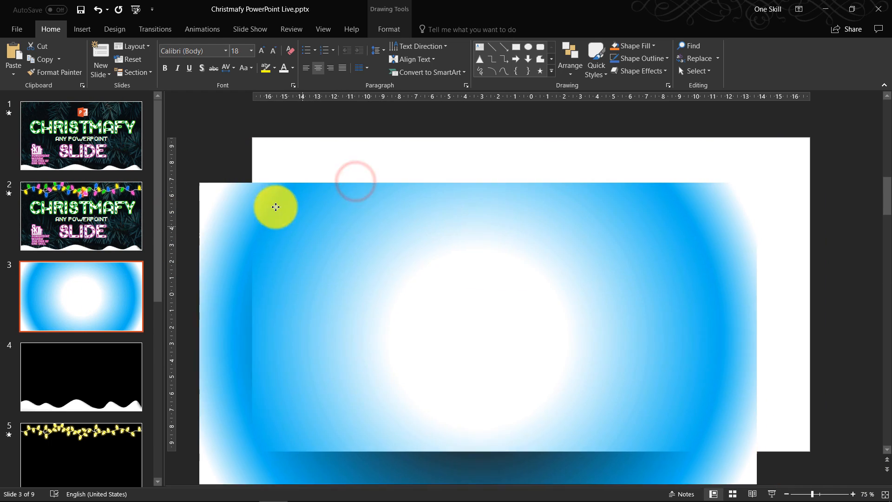
- Copy the blue frosted frame onto the screenshot slide and bring up its Align options
key(ctrl+z)
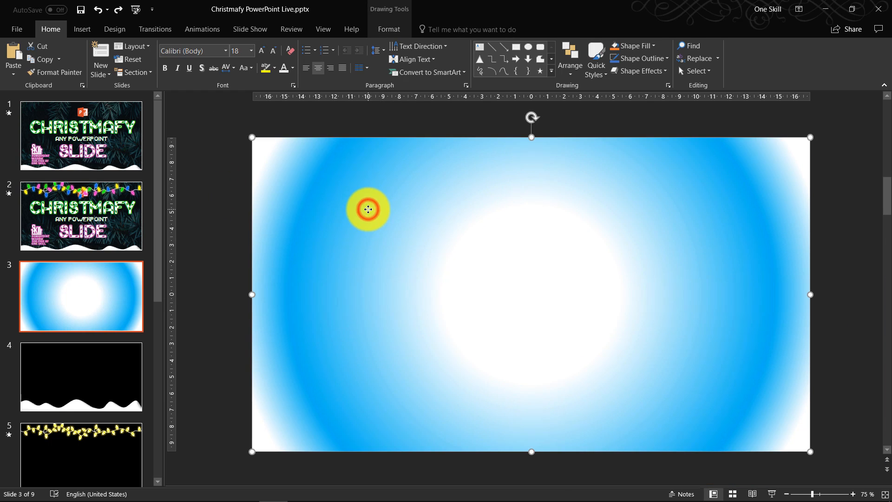
key(ctrl+c)
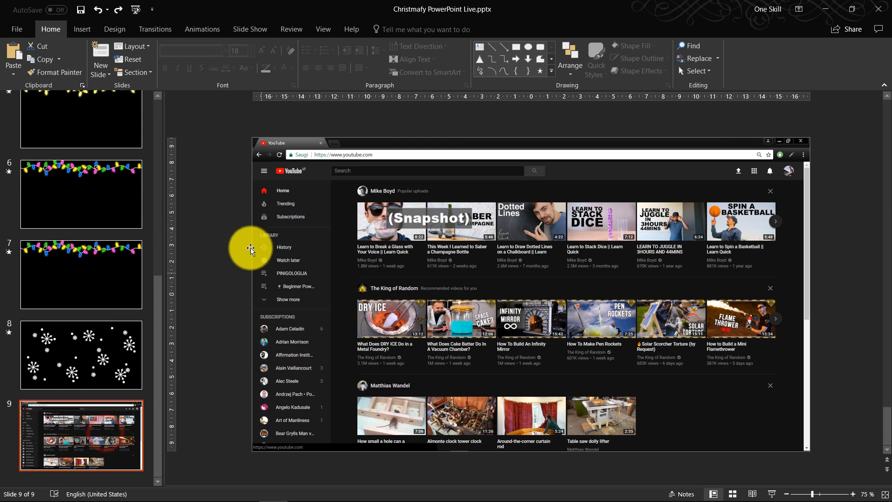
key(ctrl+v)
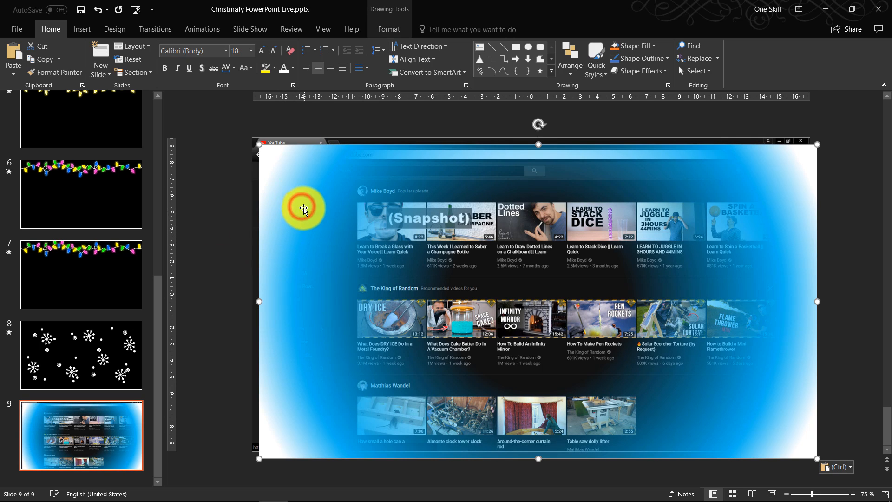
mouse_move(246, 184)
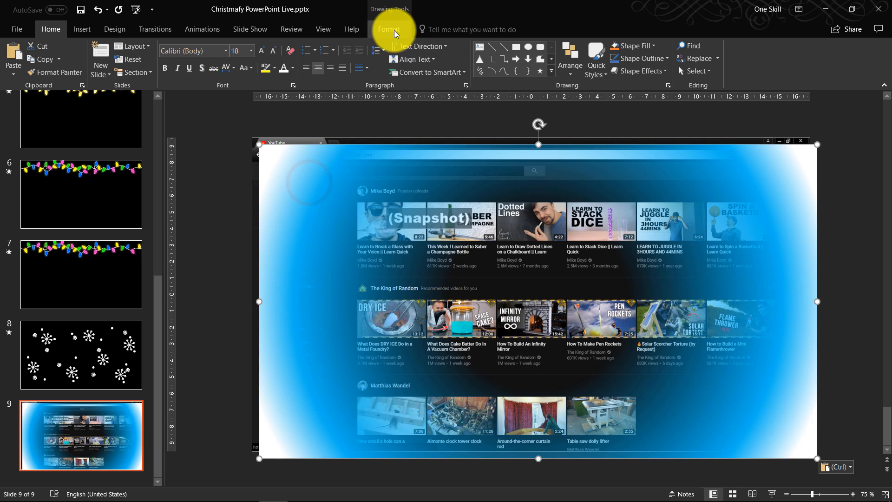
click(390, 29)
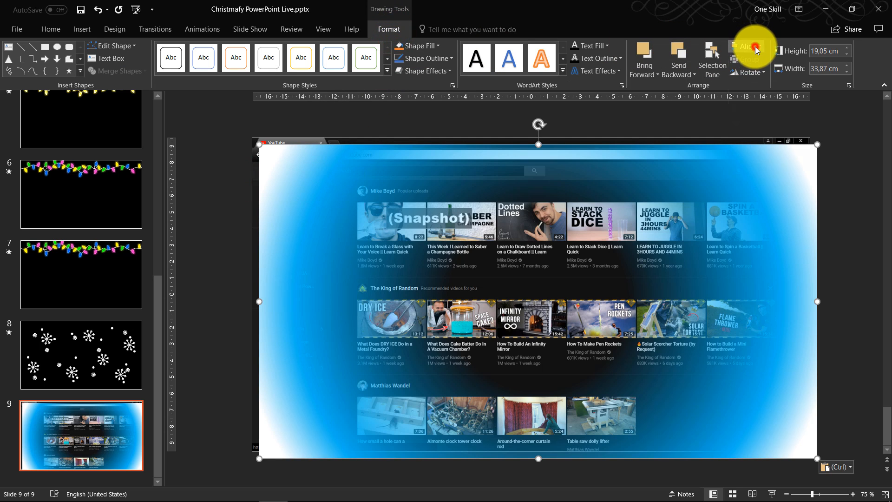
click(751, 46)
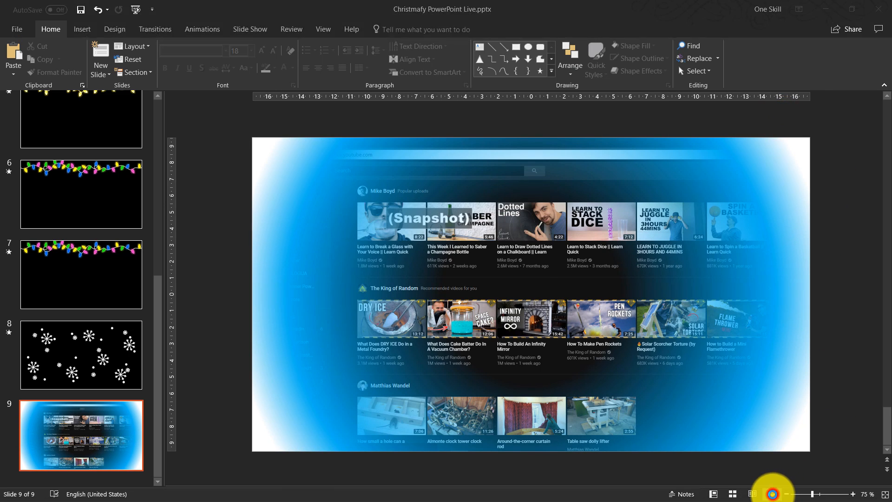
key(F5)
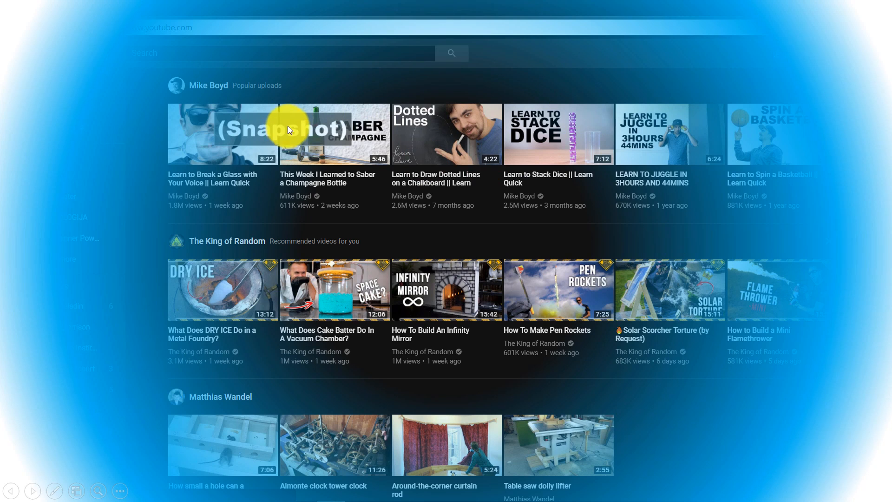
mouse_move(279, 147)
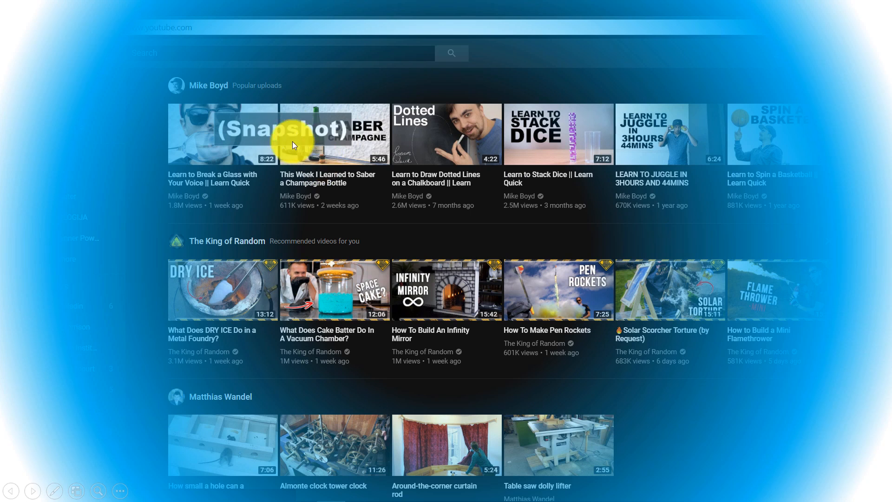
mouse_move(335, 119)
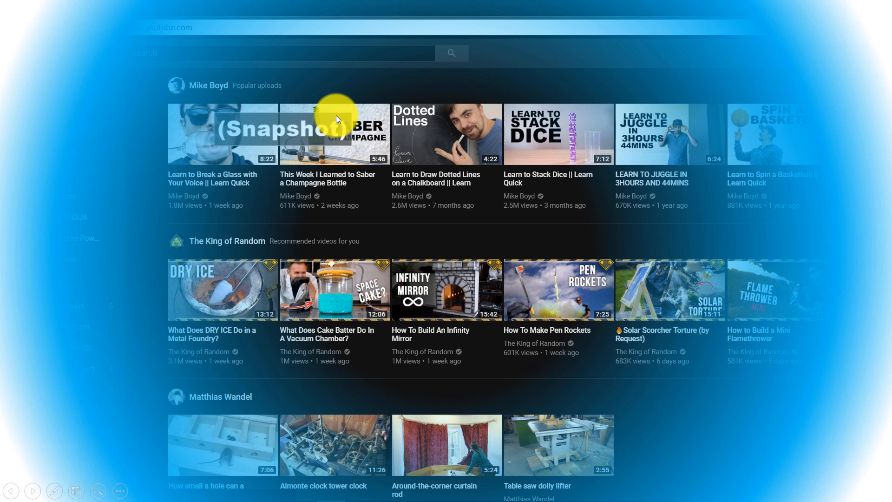
key(Escape)
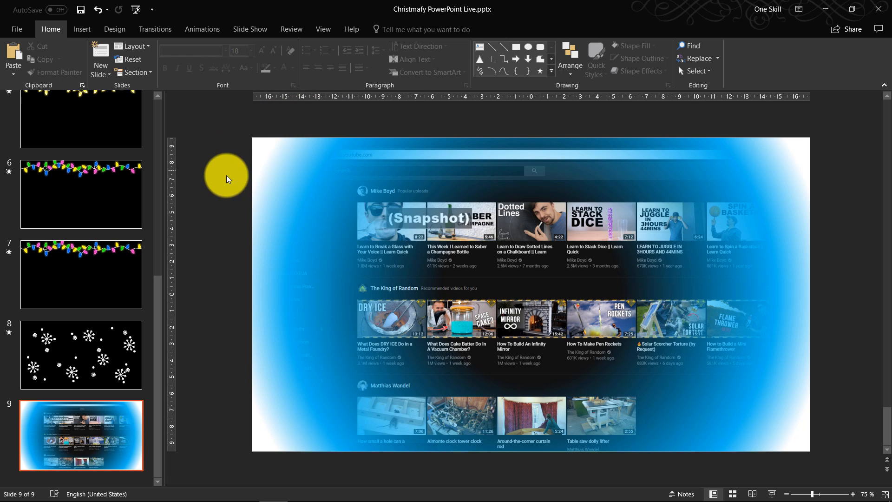
mouse_move(243, 205)
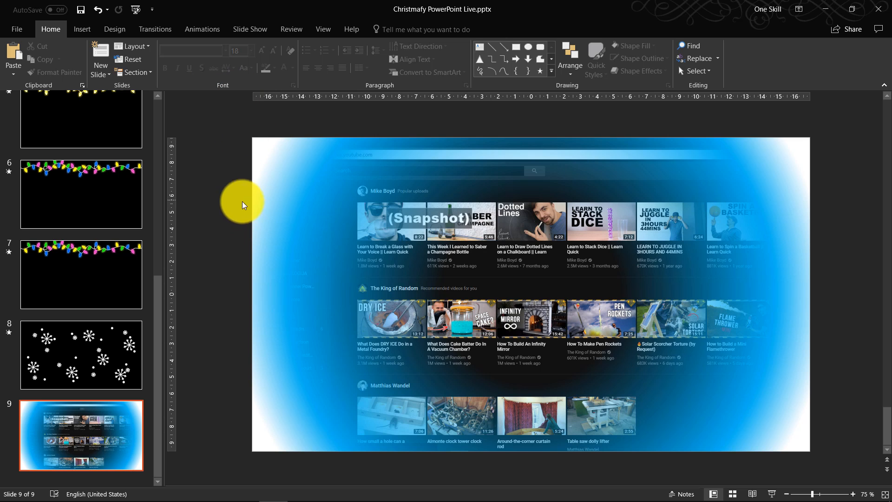
- On slide 4, browse the Shapes gallery and select the white snow drift shape
scroll(up, 3)
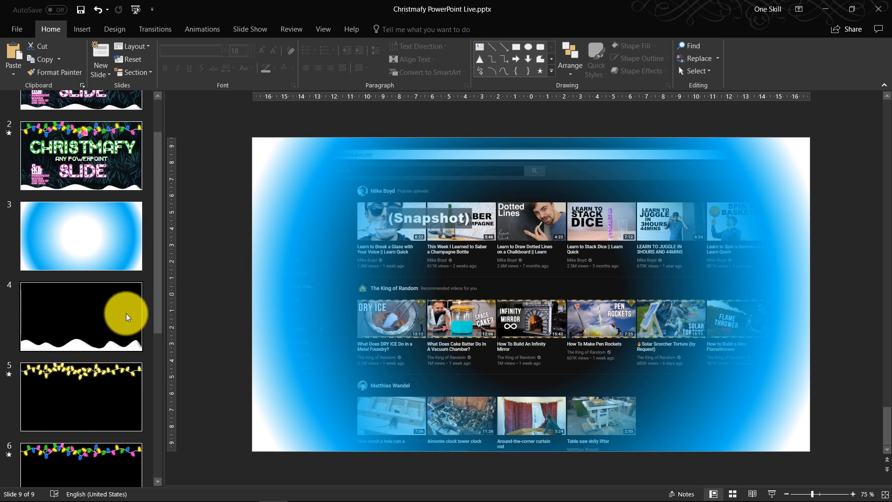
click(81, 316)
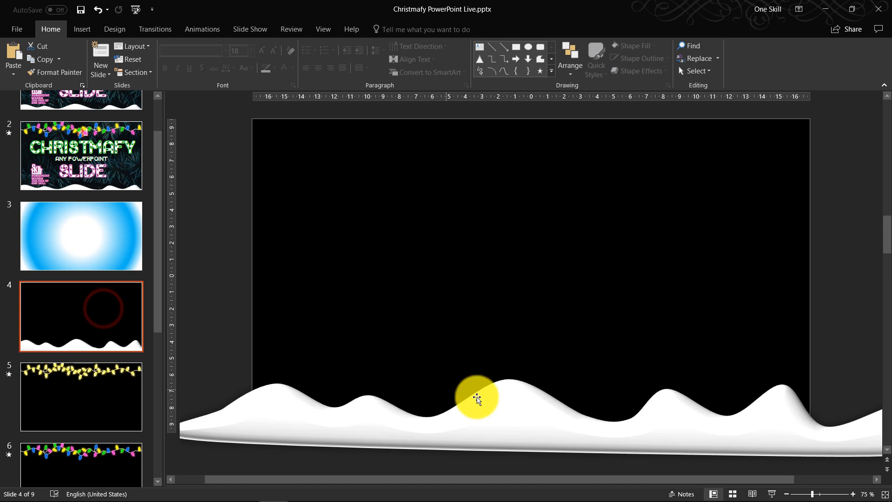
scroll(down, 3)
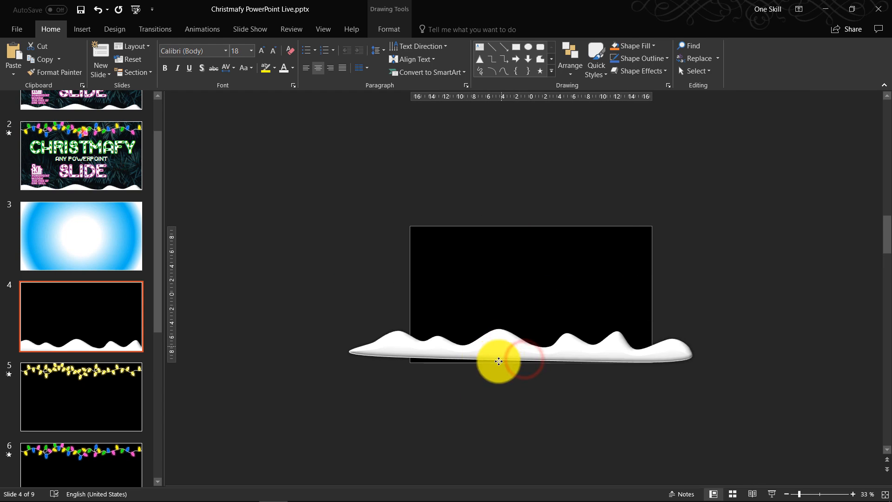
click(500, 361)
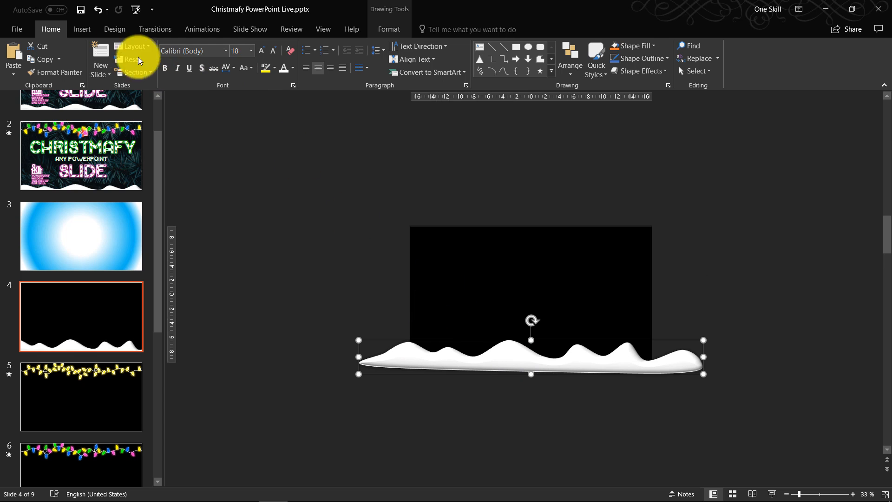
click(81, 29)
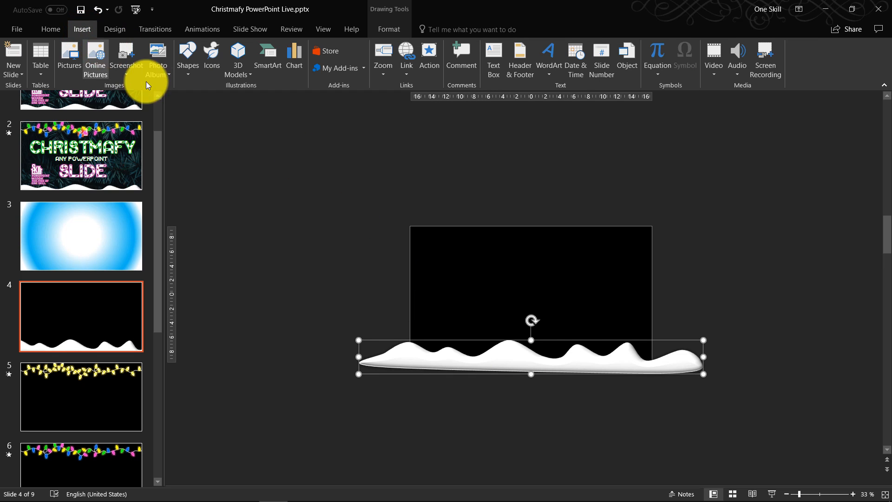
click(188, 60)
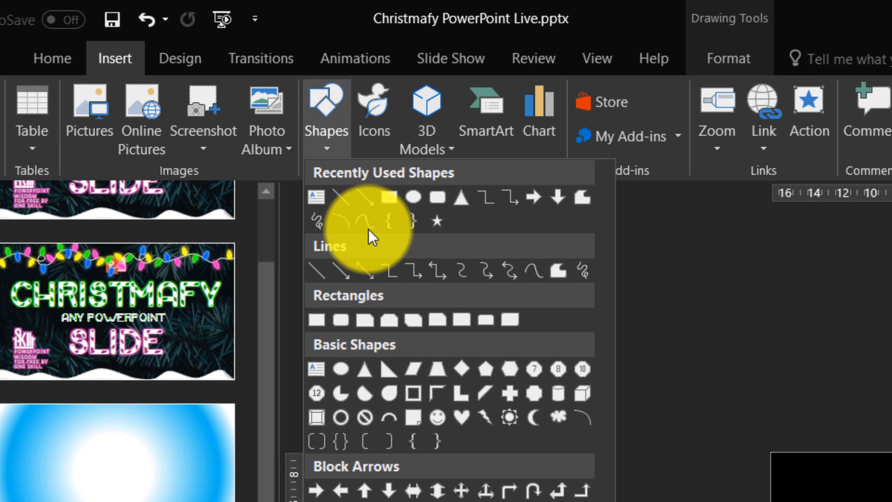
mouse_move(367, 228)
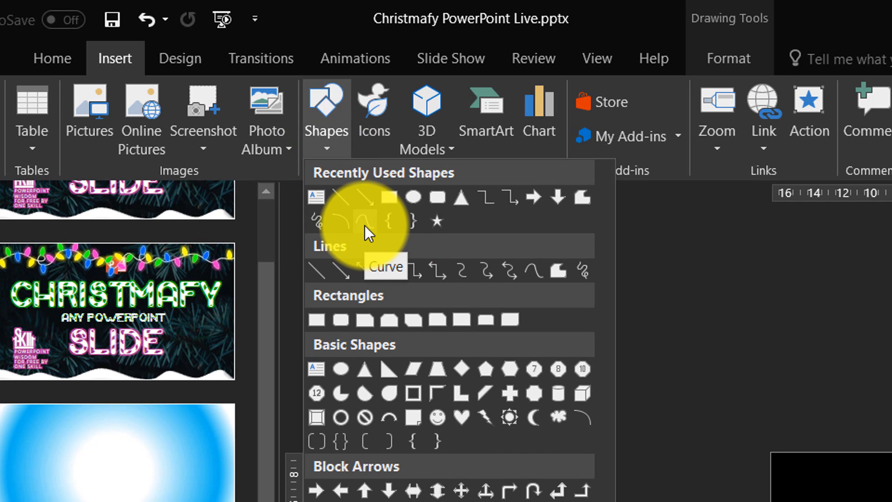
click(345, 271)
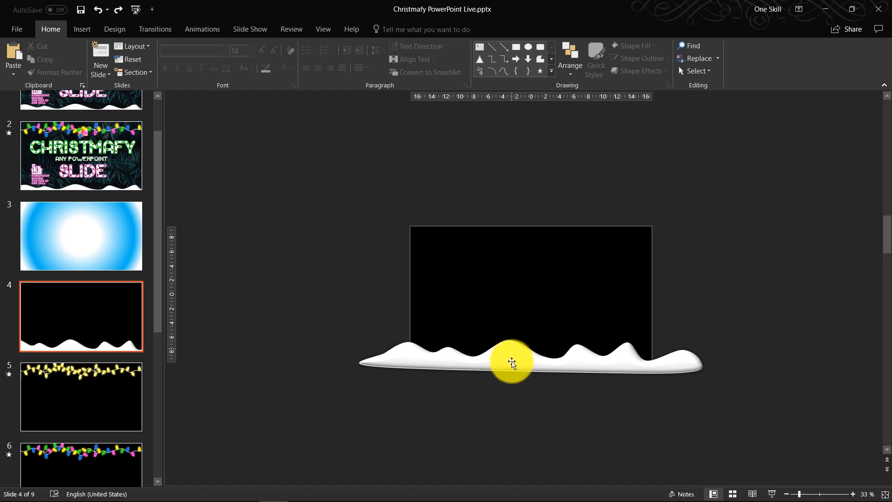
click(510, 362)
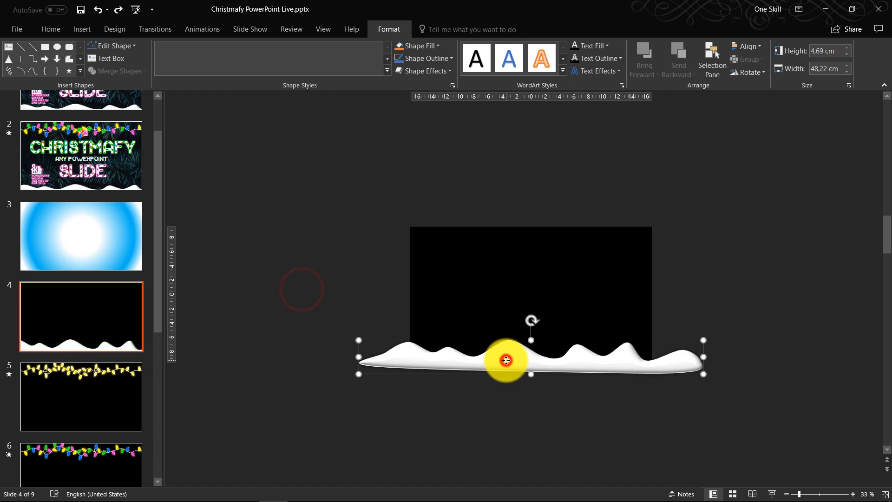
- Paste a copy of the snow drift onto slide 9, then go to slide 5
key(ctrl+c)
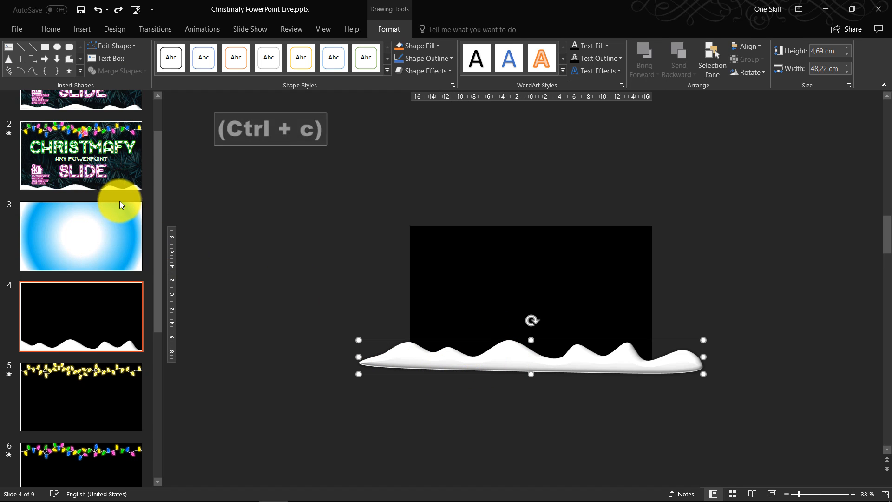
click(81, 436)
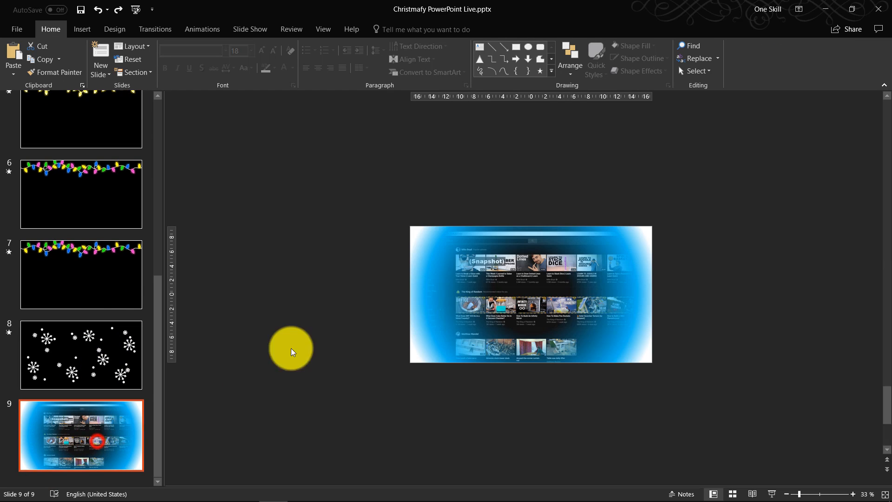
key(ctrl+v)
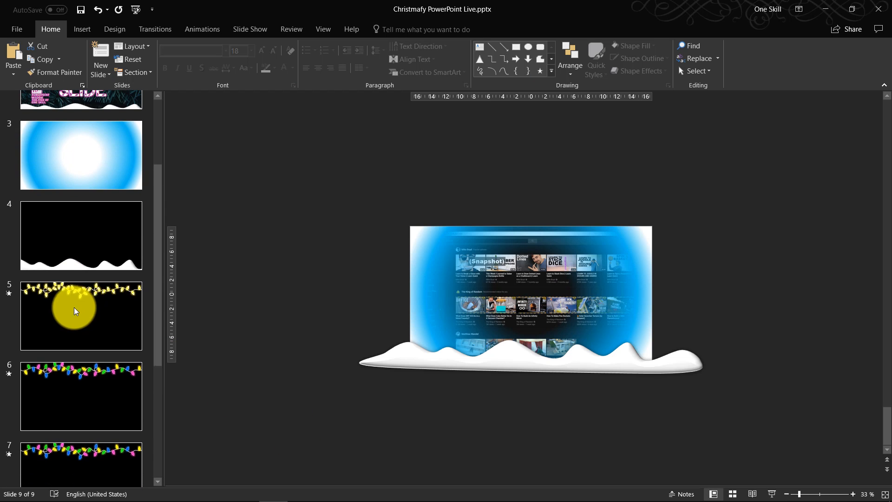
click(81, 316)
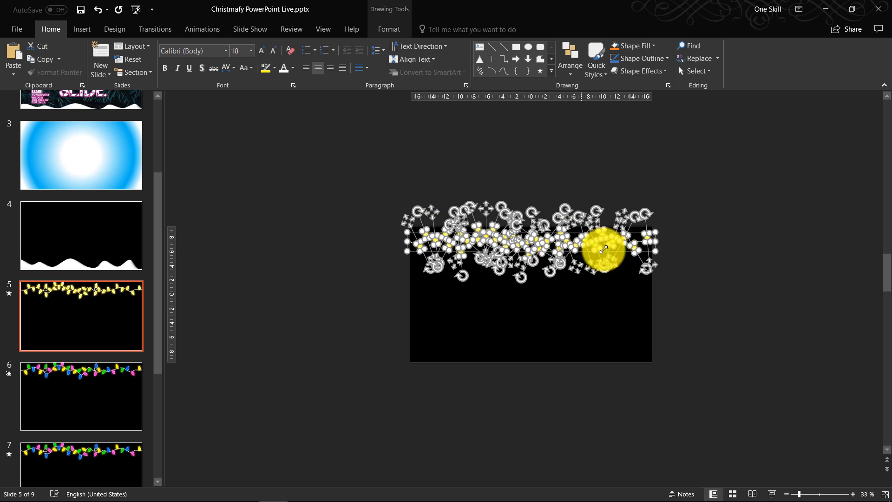
- Paste slide 5's yellow light bulbs onto slide 9 and preview them in Slide Show
key(ctrl+c)
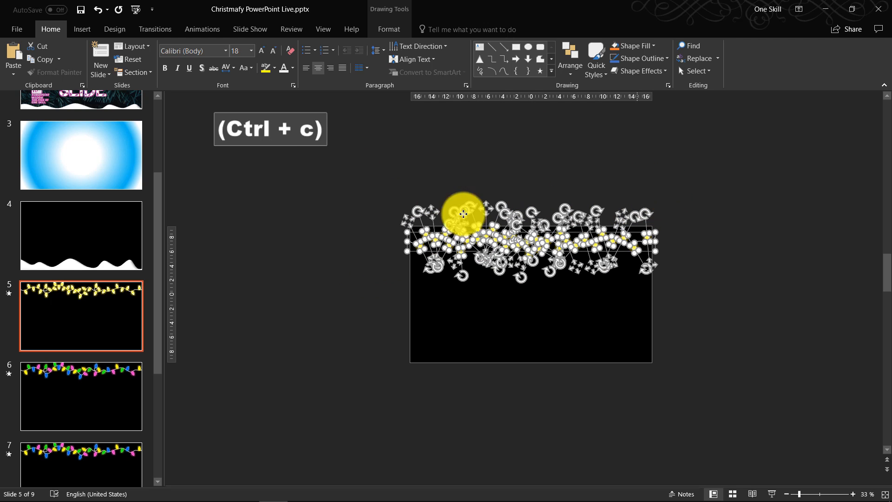
click(81, 435)
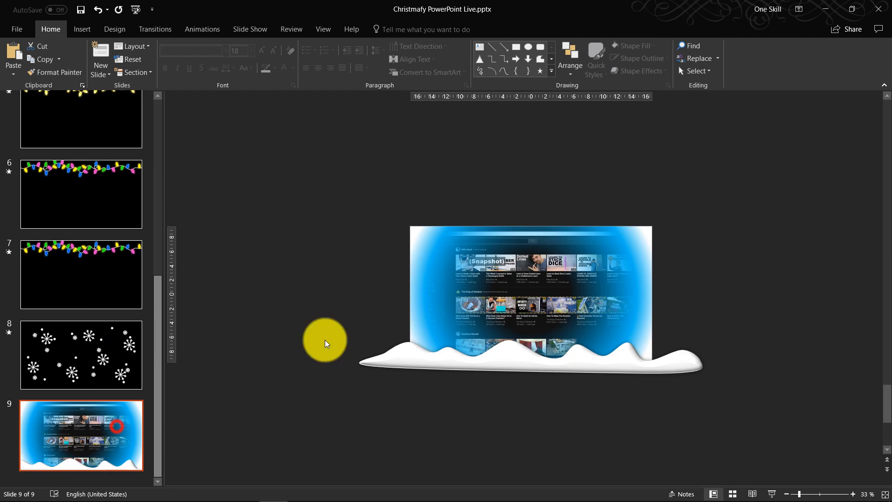
key(ctrl+v)
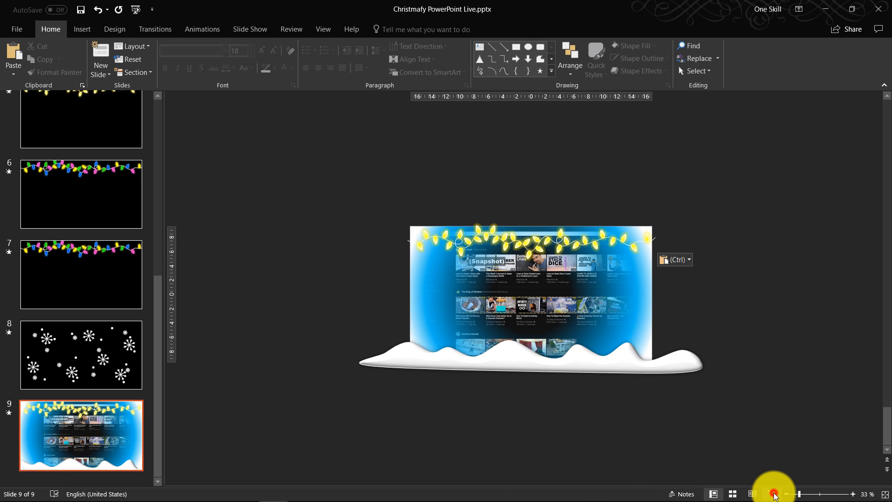
click(751, 494)
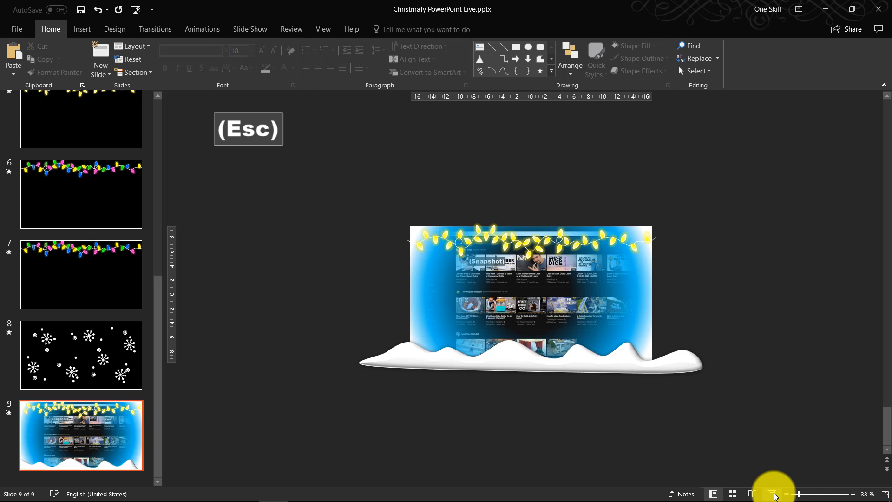
scroll(up, 3)
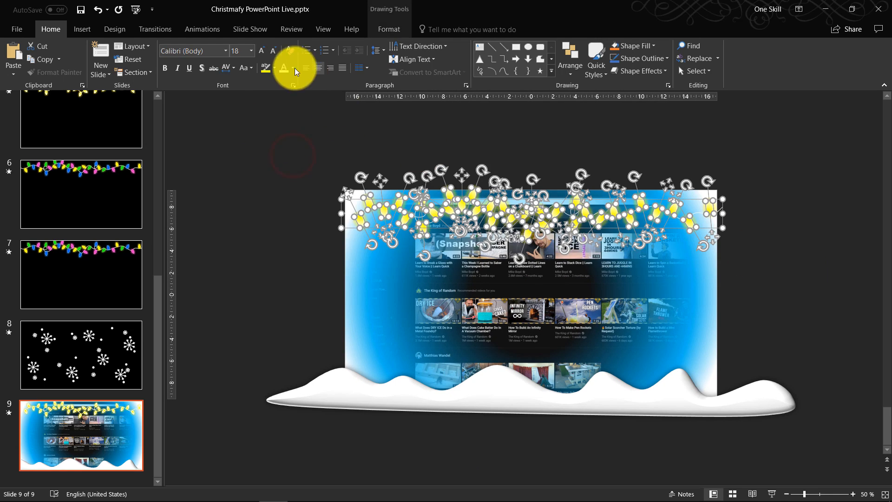
- Show the Animation Pane and right-click one bulb's Blink animation
click(202, 29)
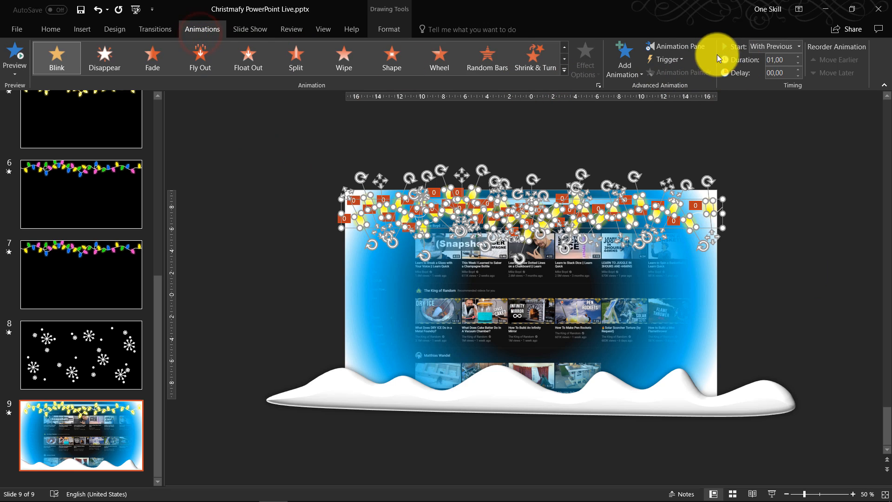
click(675, 46)
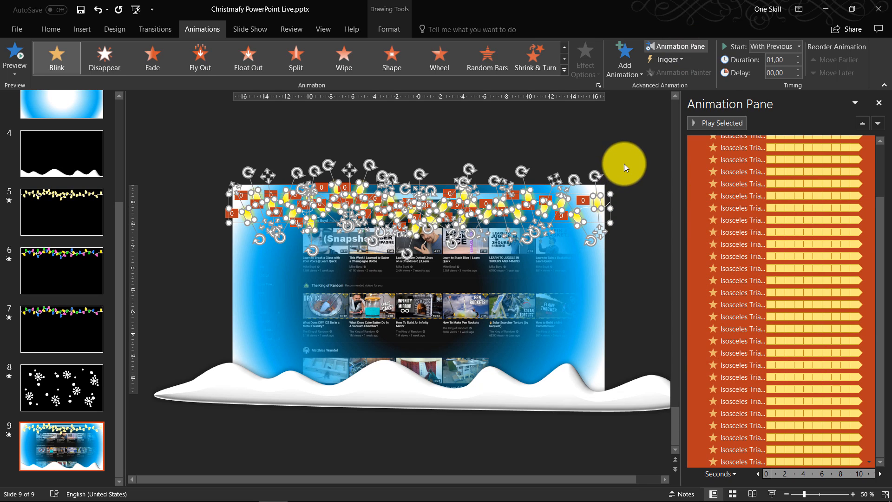
click(746, 183)
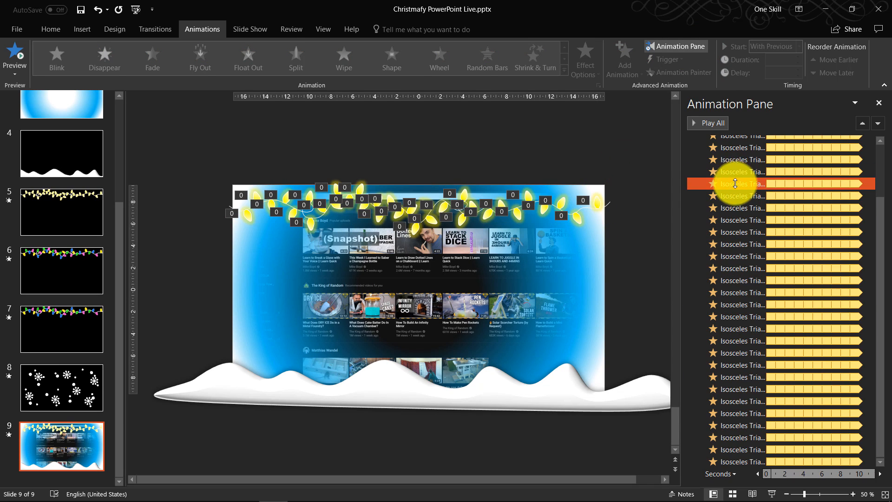
click(595, 203)
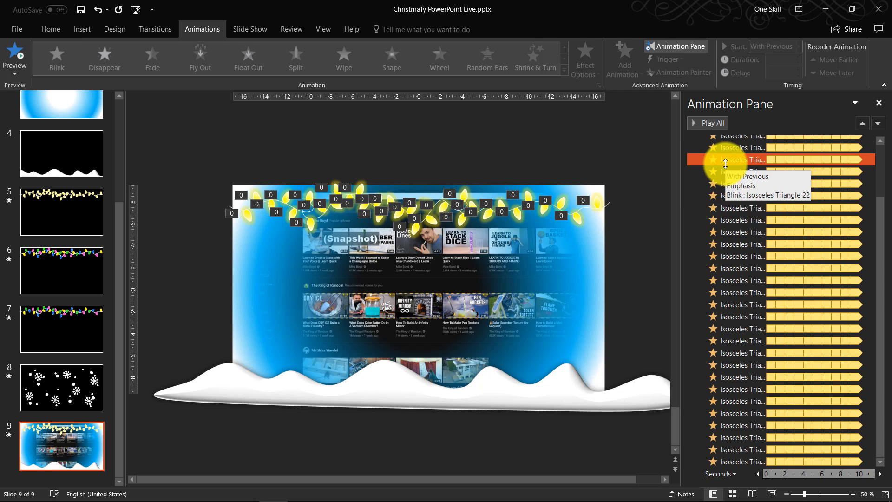
mouse_move(621, 224)
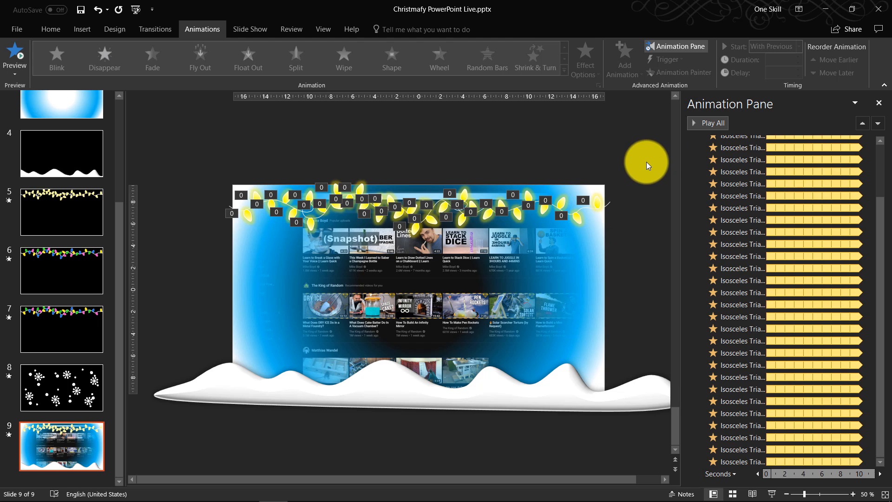
right_click(740, 148)
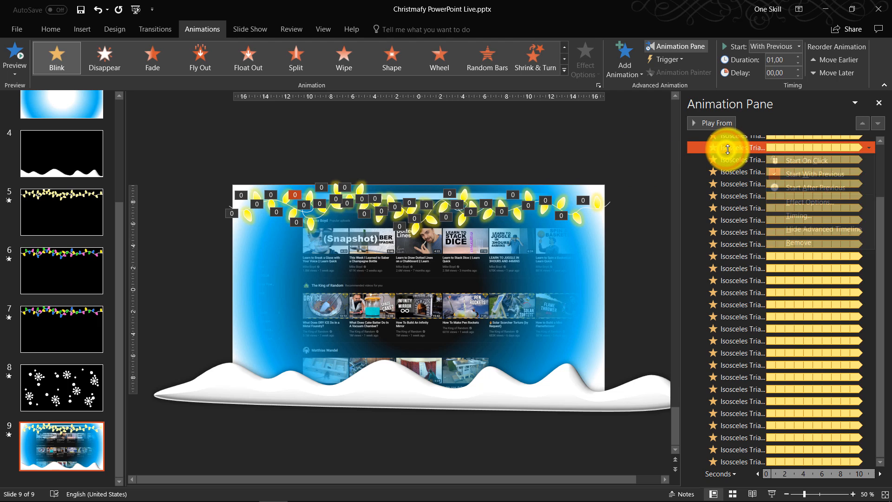
click(809, 202)
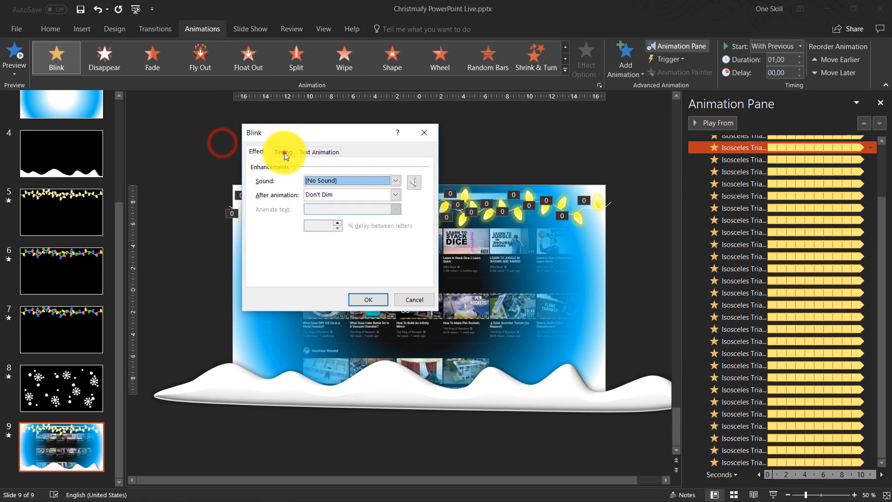
click(283, 152)
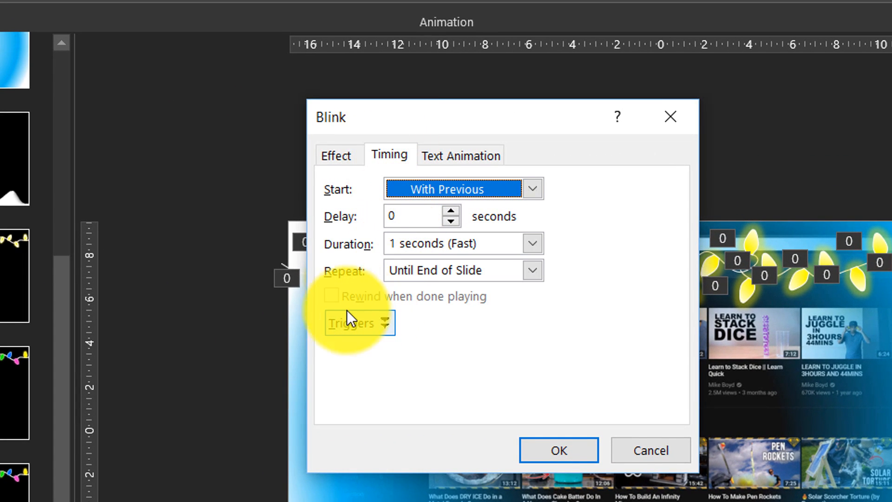
mouse_move(327, 310)
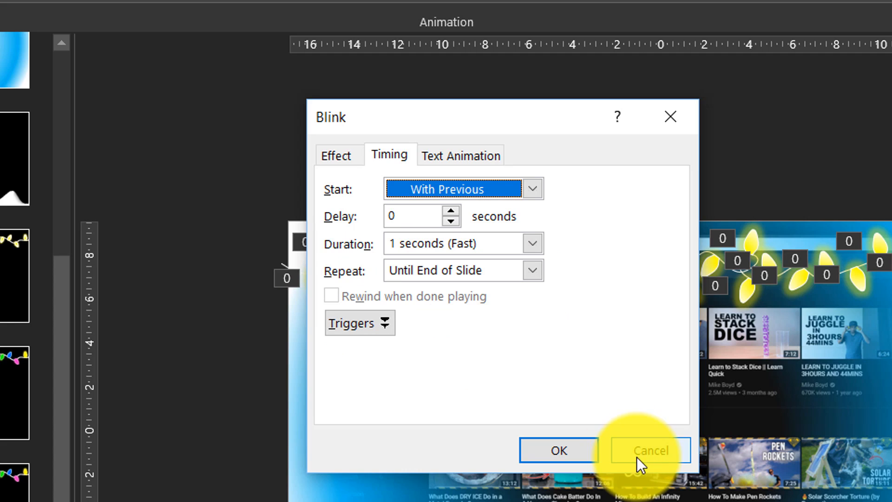
mouse_move(751, 418)
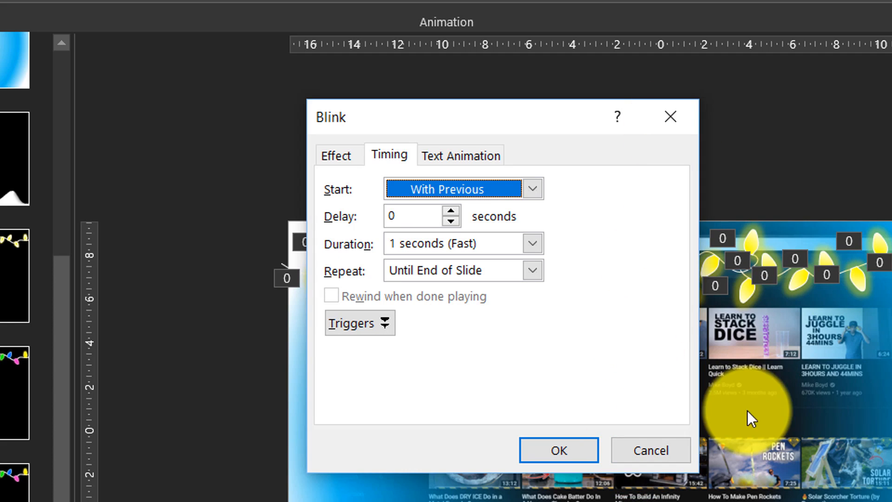
click(558, 450)
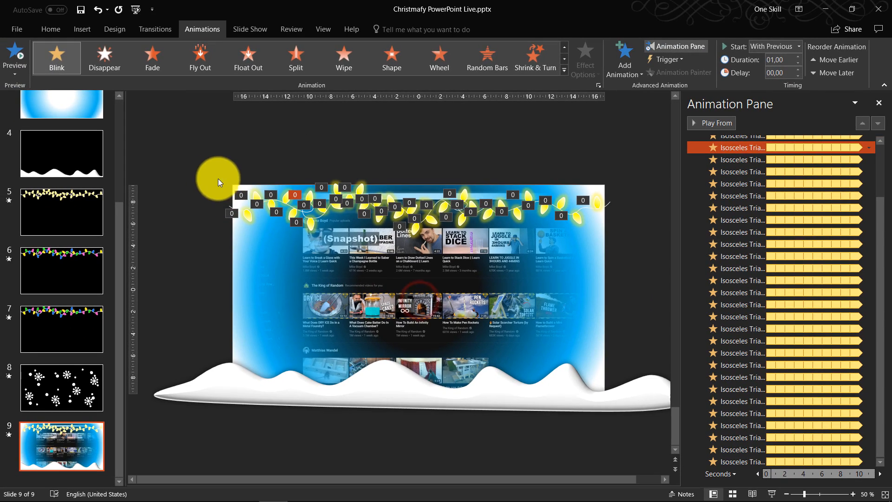
- Deselect the animation and switch back to the Home tab
click(878, 104)
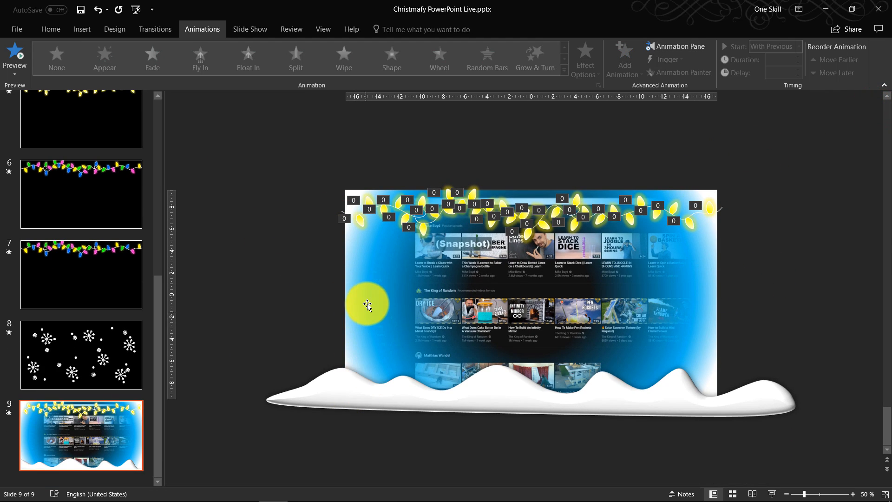
mouse_move(108, 46)
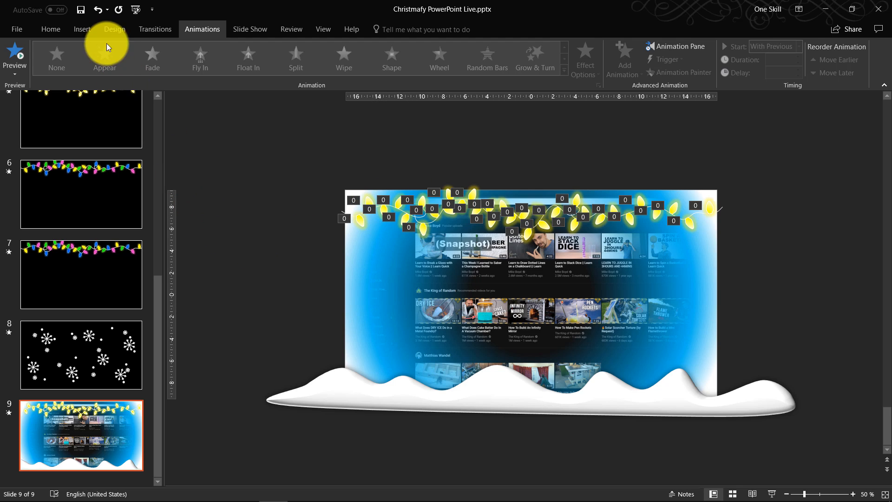
click(50, 29)
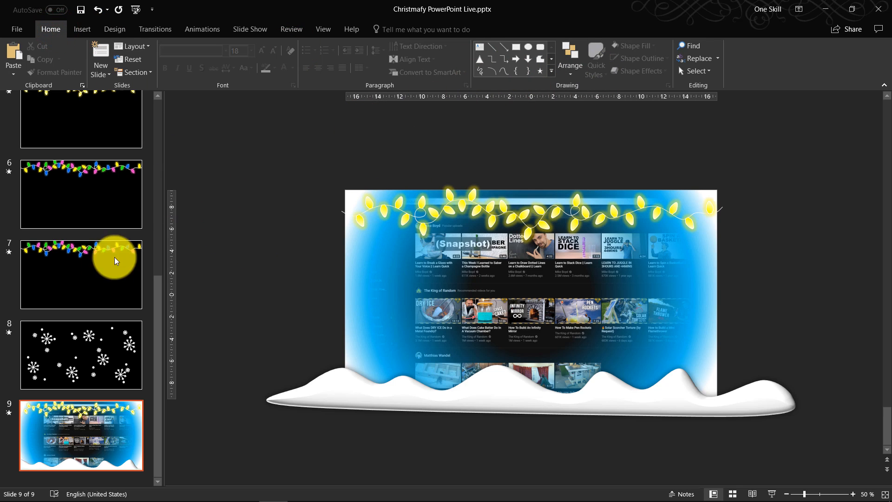
- Copy every snowflake from slide 8 and paste them onto the framed YouTube slide 9
scroll(down, 3)
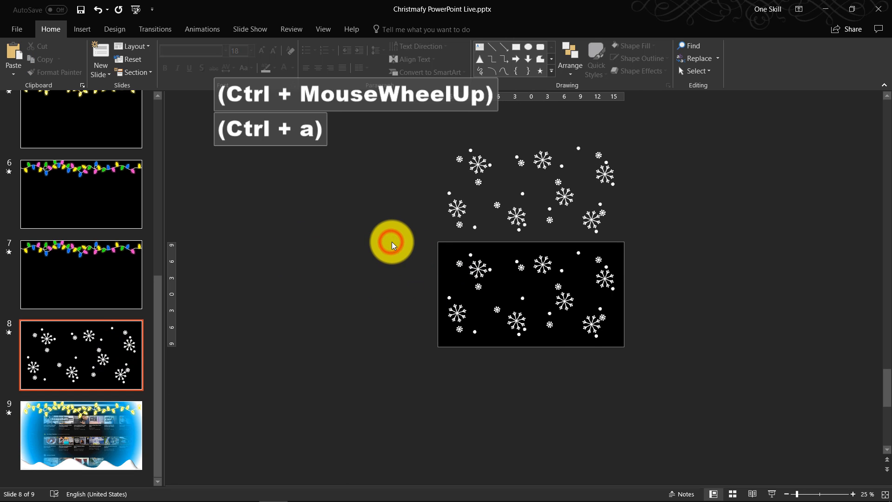
key(ctrl+a)
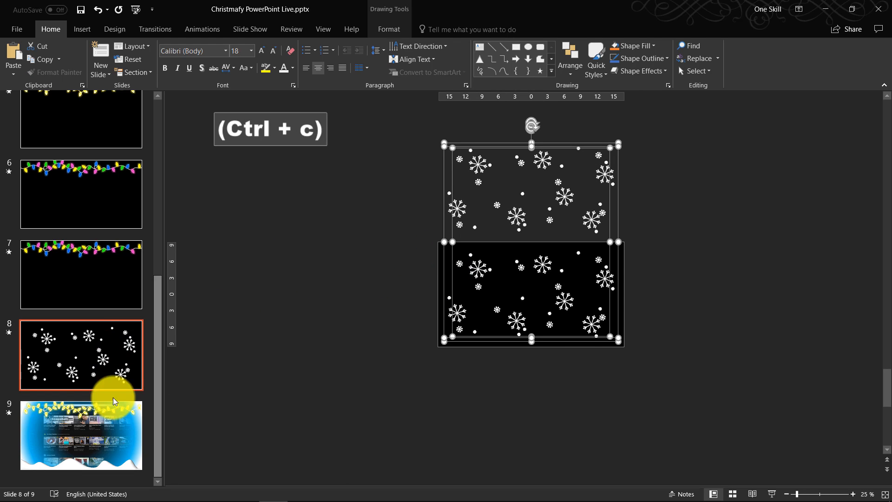
key(ctrl+v)
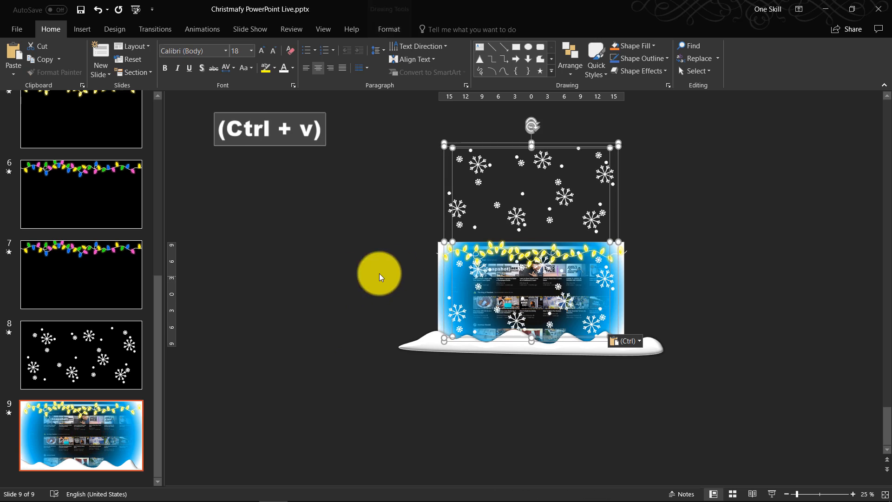